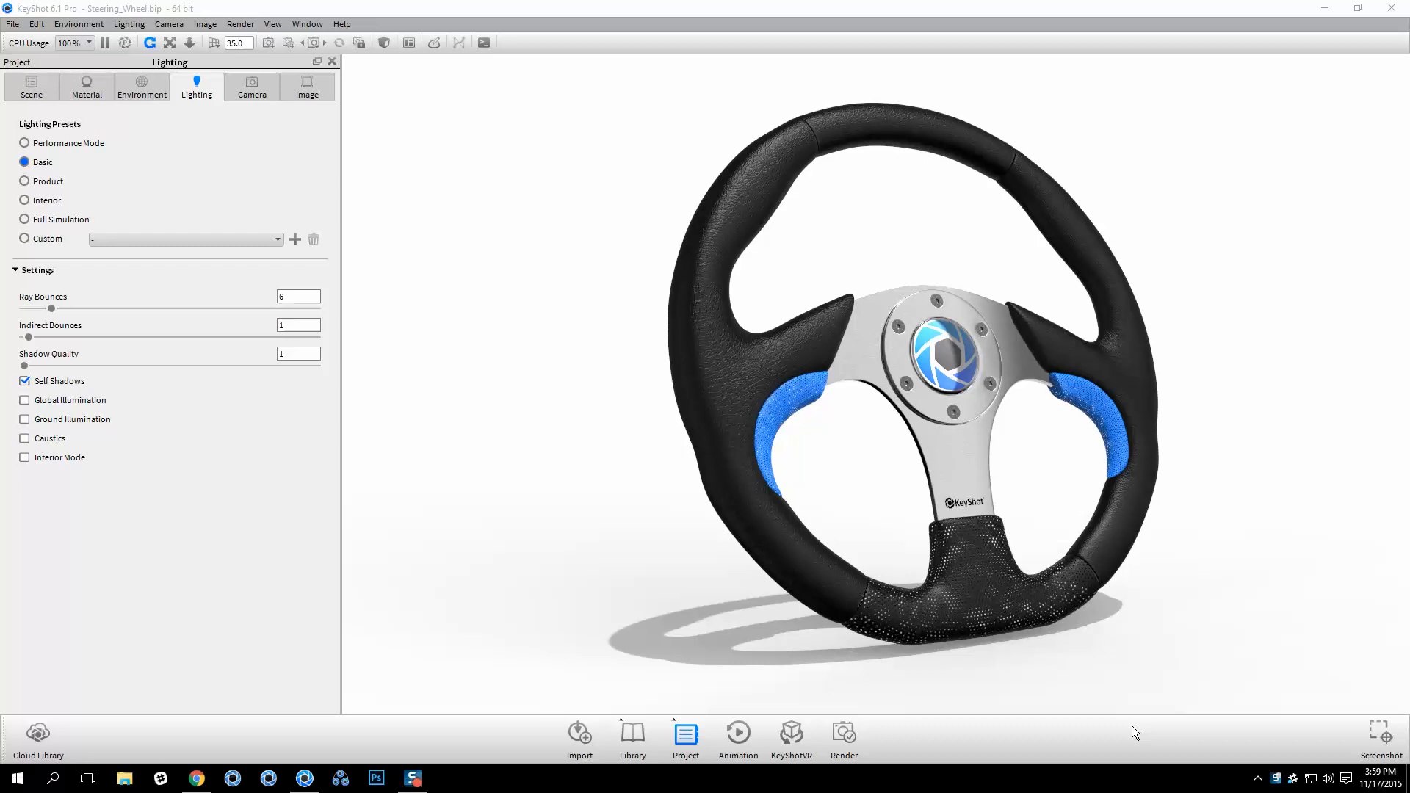
{"action": "mouse_move", "coordinate": [599, 455]}
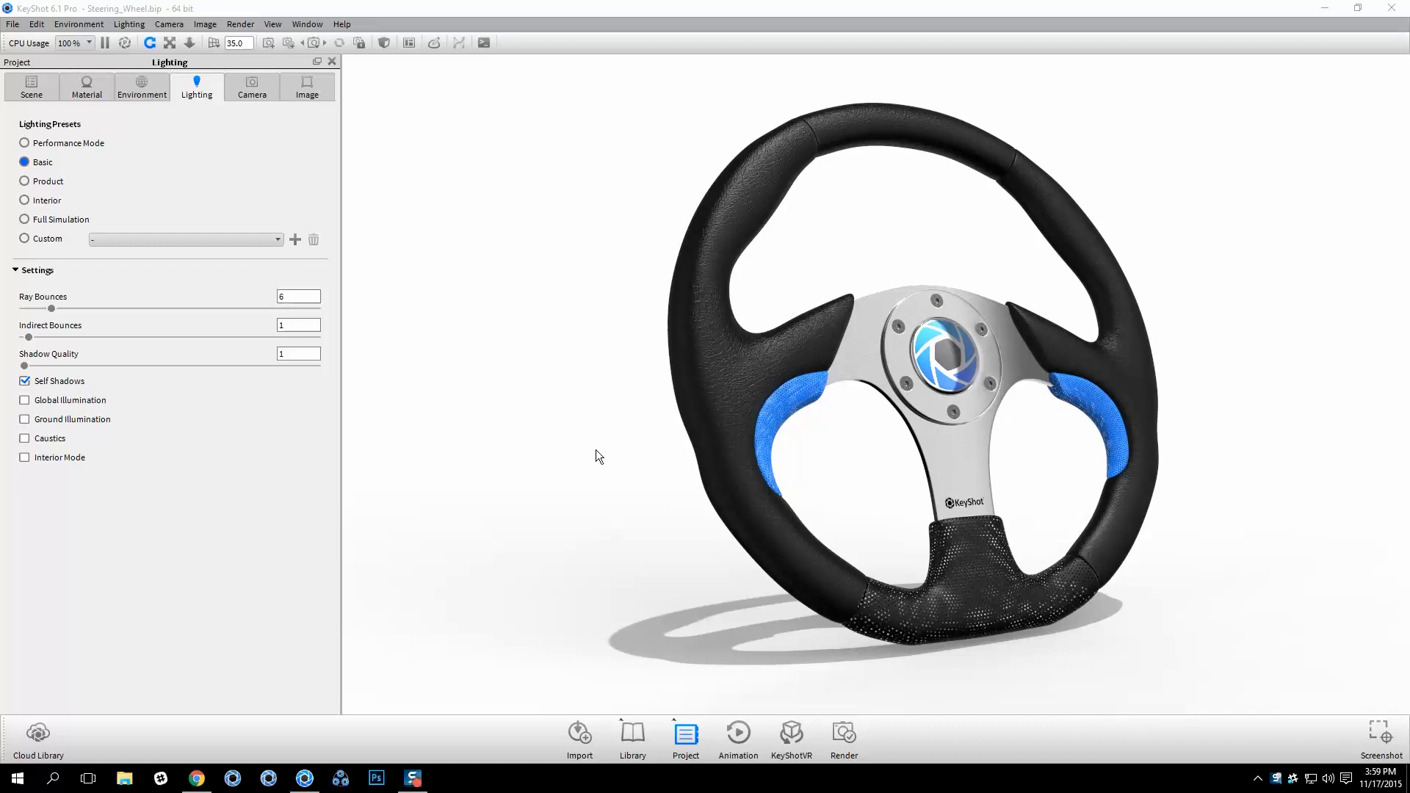
{"action": "mouse_move", "coordinate": [575, 423]}
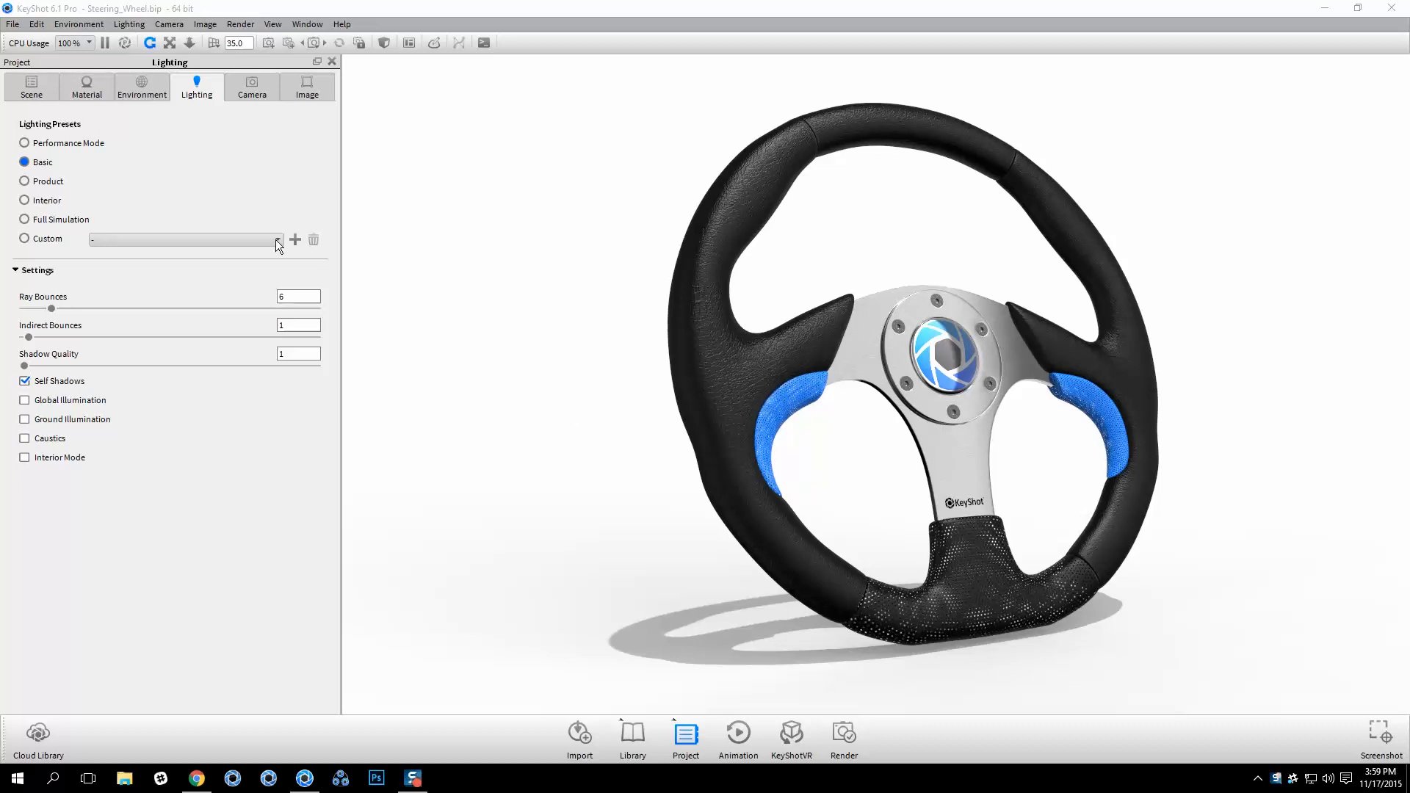
{"action": "mouse_move", "coordinate": [97, 153]}
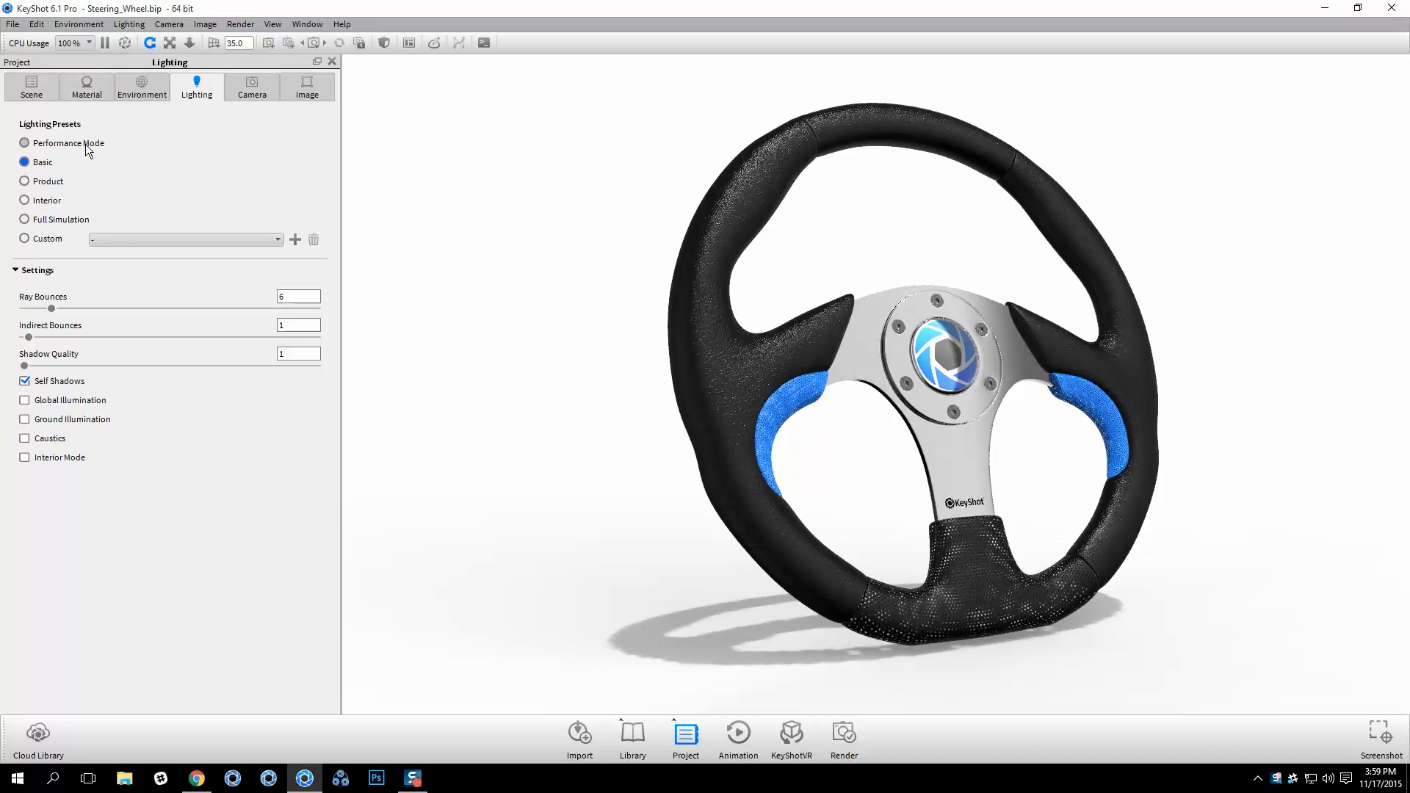
{"action": "mouse_move", "coordinate": [43, 162]}
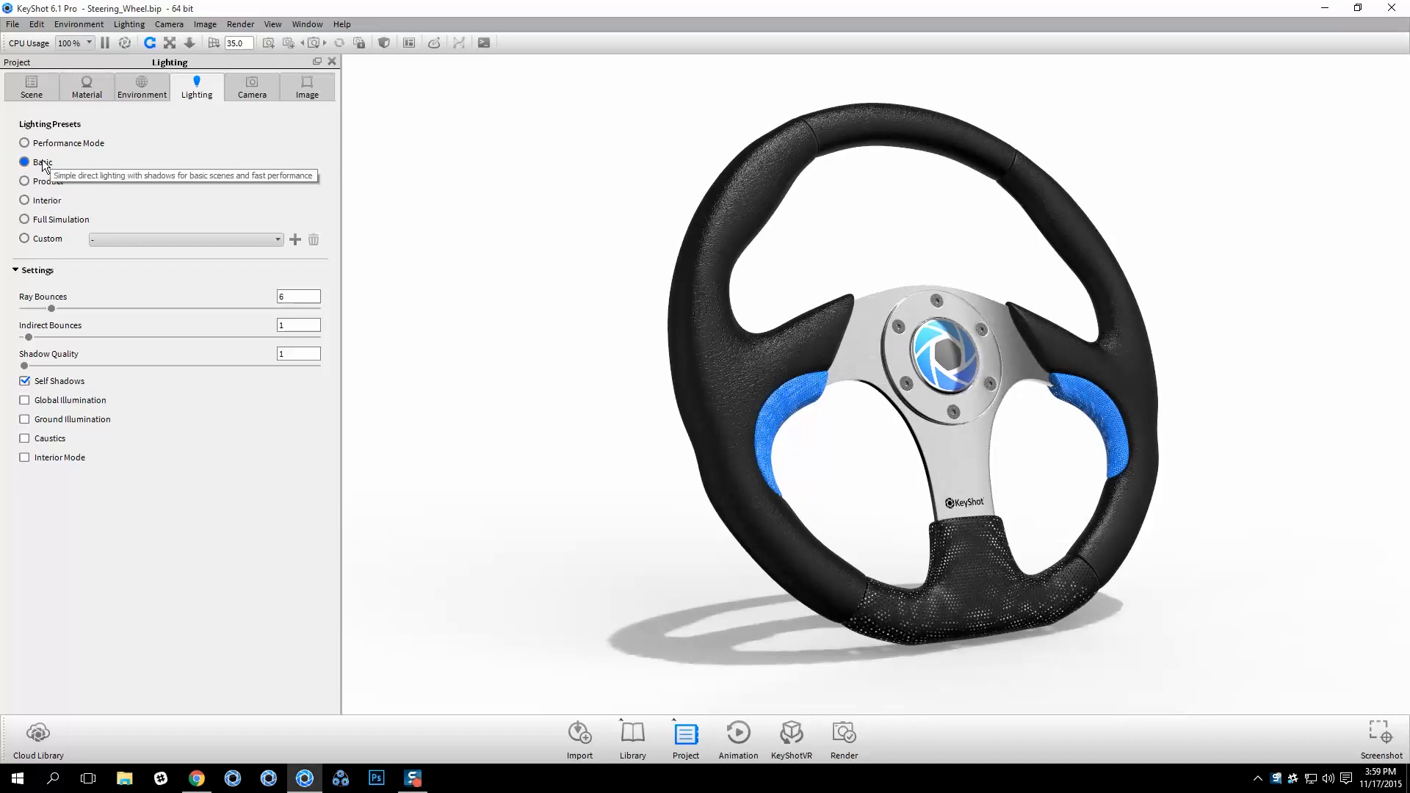
{"action": "mouse_move", "coordinate": [41, 185]}
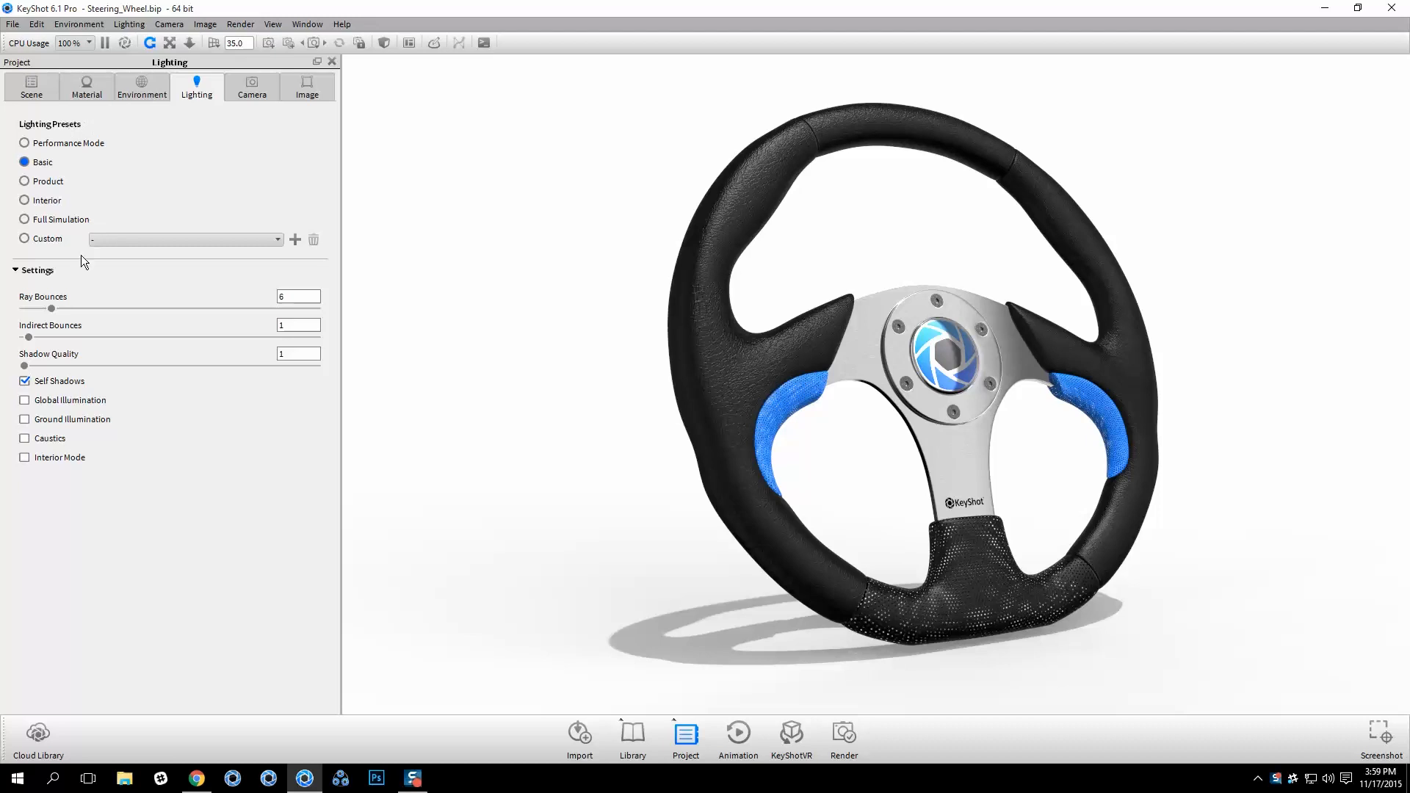
- Try the Product, Interior and Full Simulation lighting presets on the steering wheel scene
{"action": "left_click", "coordinate": [25, 181]}
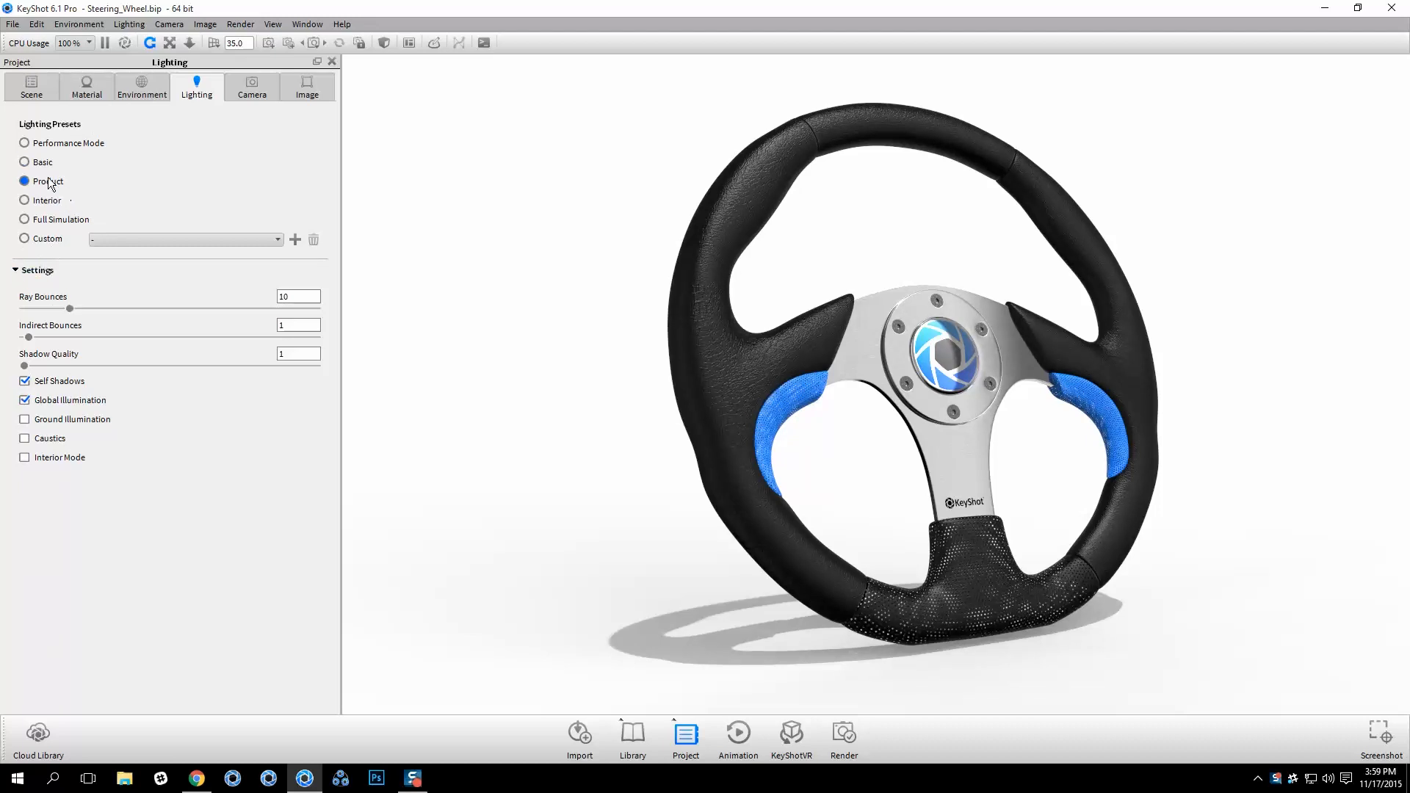
{"action": "left_click", "coordinate": [25, 200]}
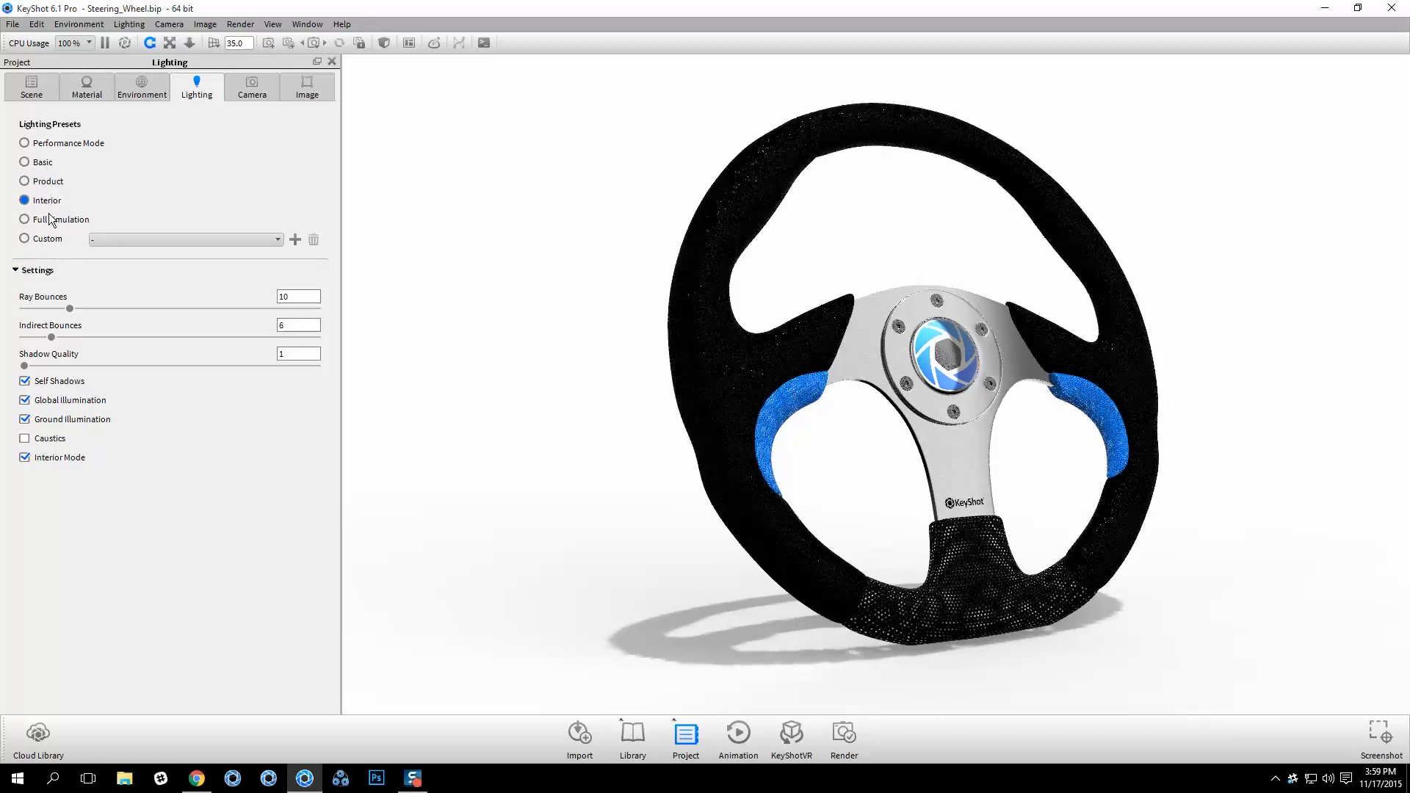
{"action": "left_click", "coordinate": [25, 161]}
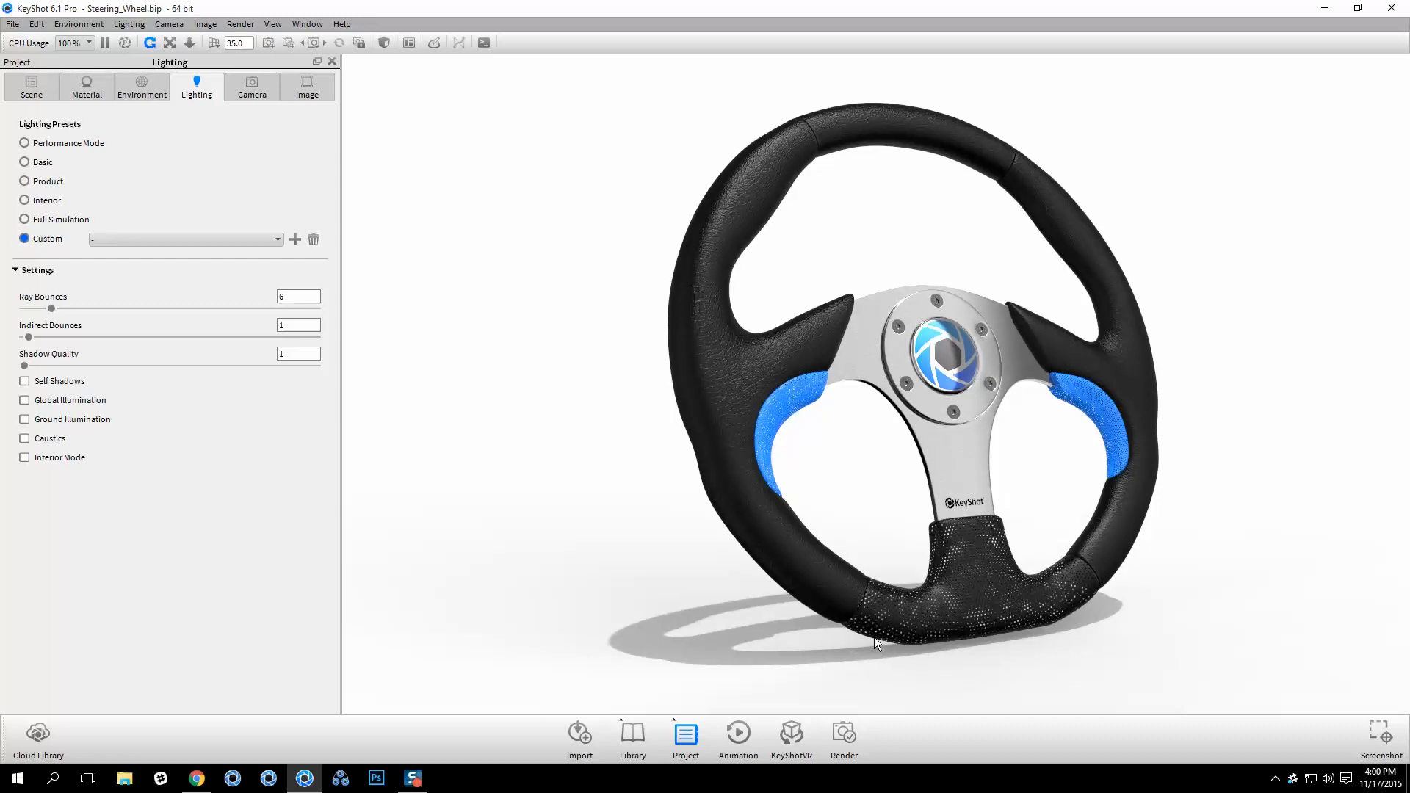
- Set Ray Bounces to 1 and start adding a new custom lighting profile
{"action": "left_click", "coordinate": [298, 297]}
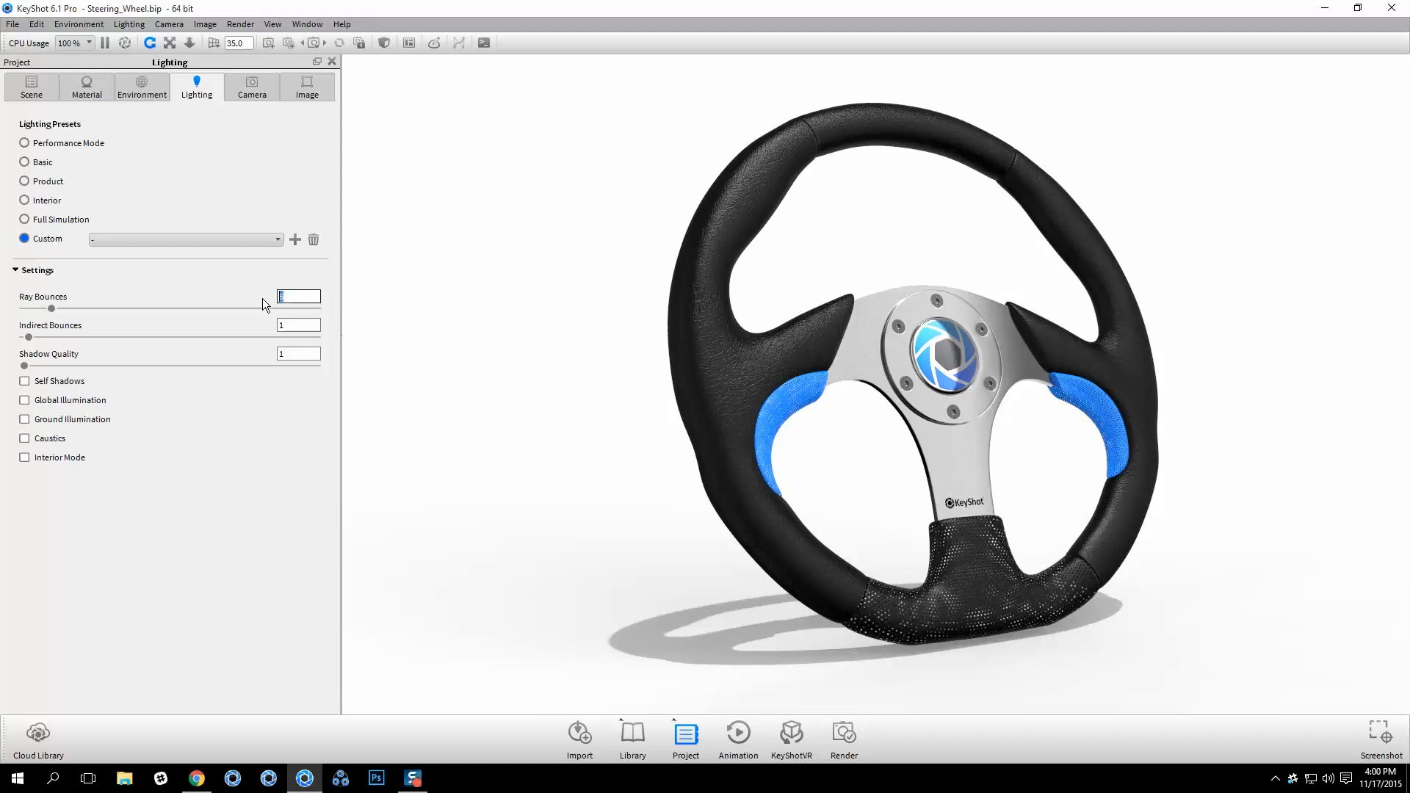
{"action": "mouse_move", "coordinate": [298, 297]}
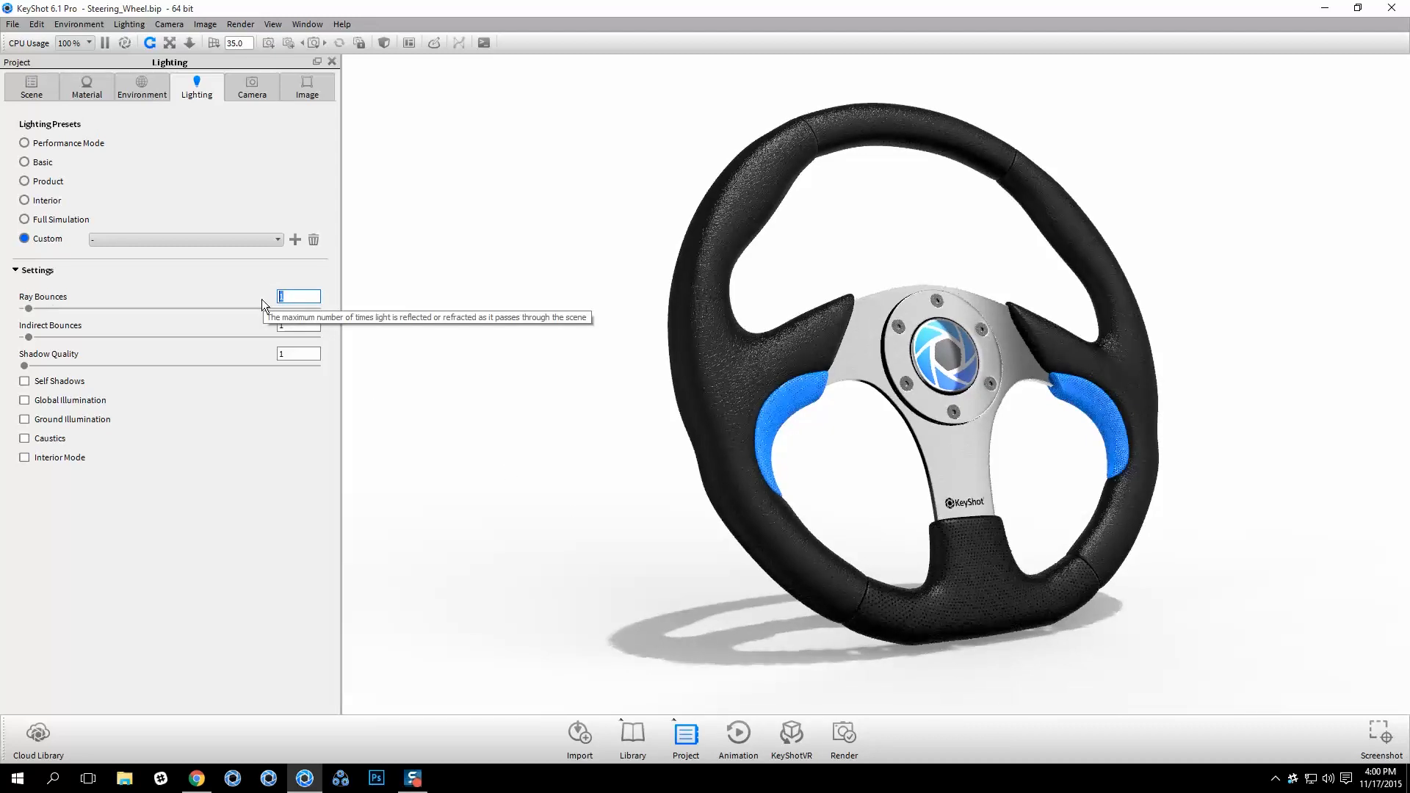
{"action": "mouse_move", "coordinate": [402, 322]}
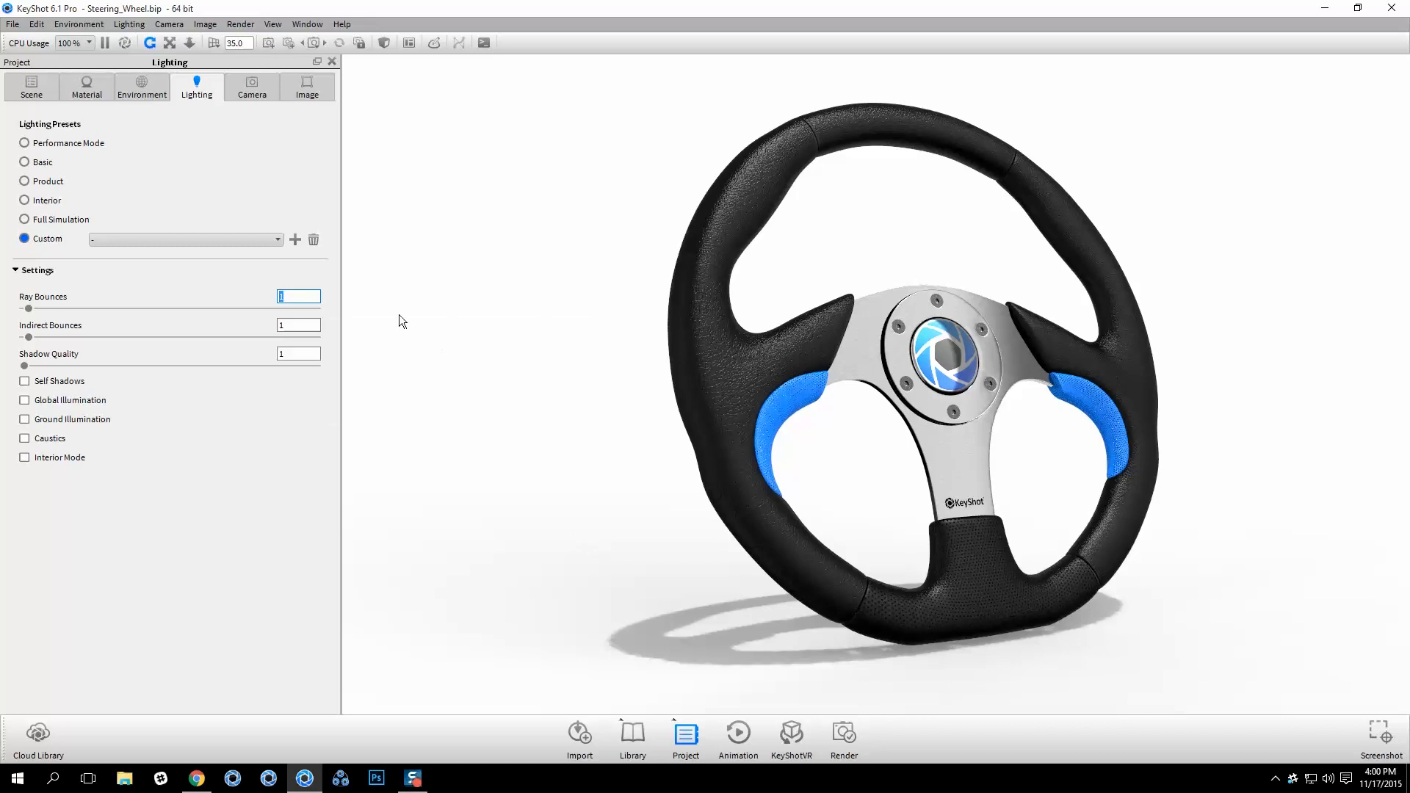
{"action": "left_click", "coordinate": [295, 239]}
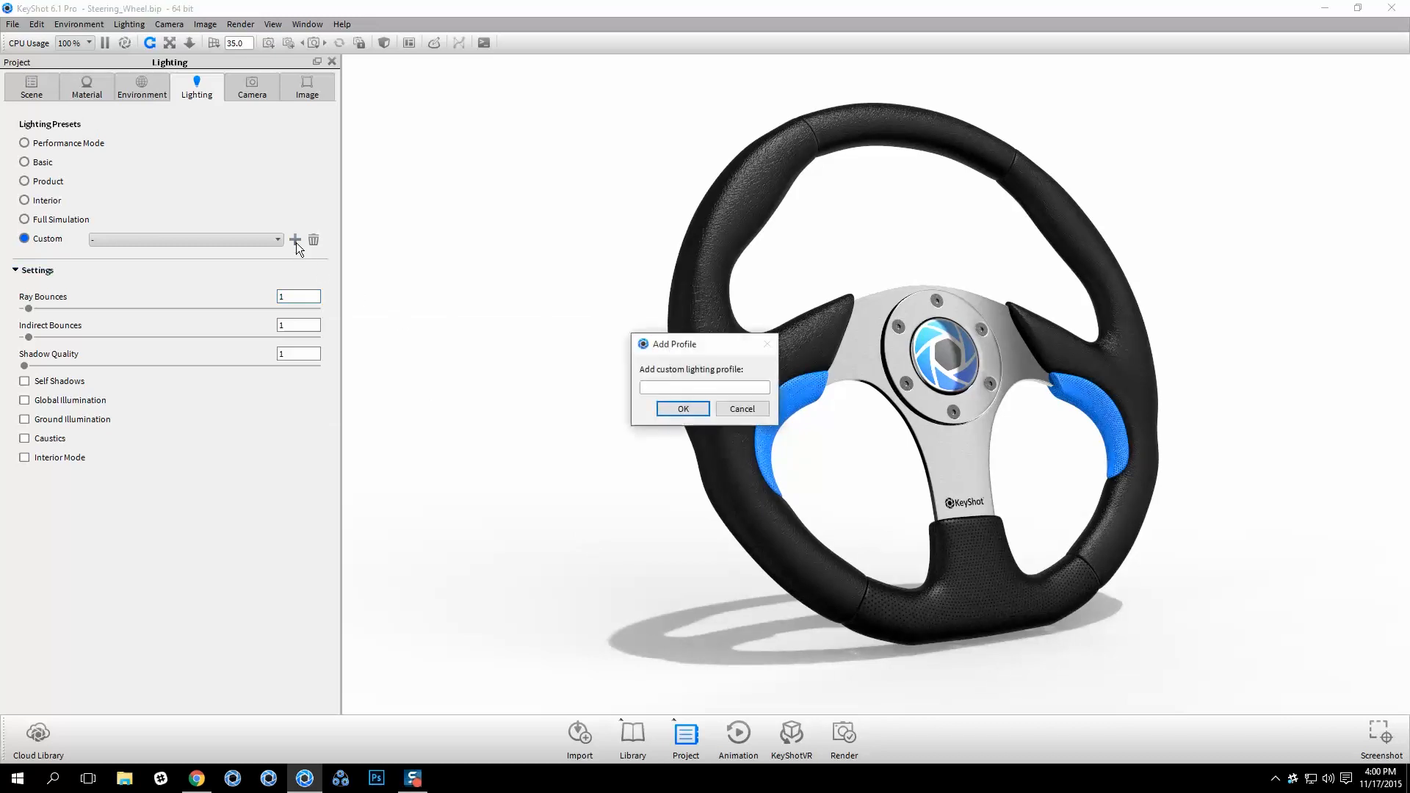
- Save the lighting as custom profile 'Mesh', then ask to delete it
{"action": "left_click", "coordinate": [682, 408]}
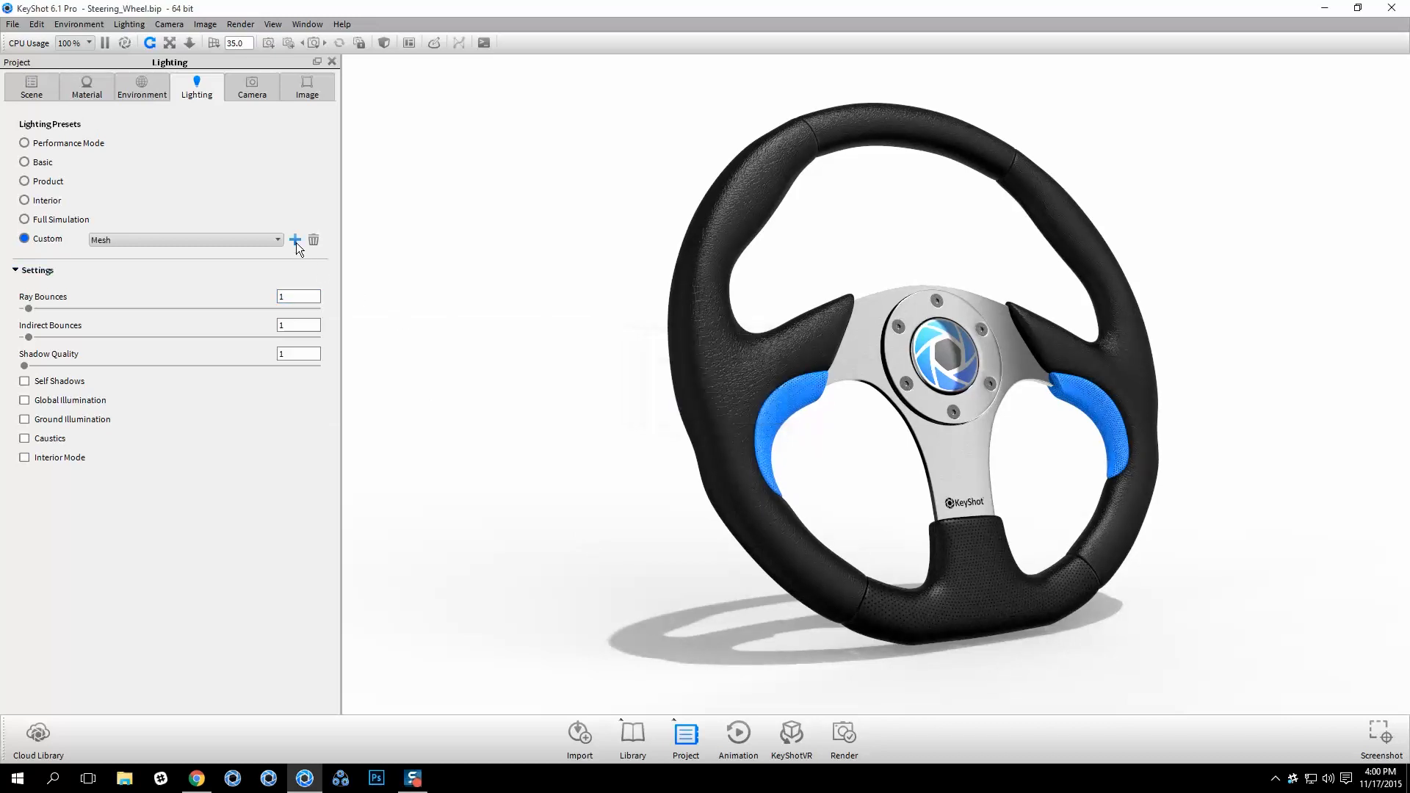
{"action": "left_click", "coordinate": [278, 239]}
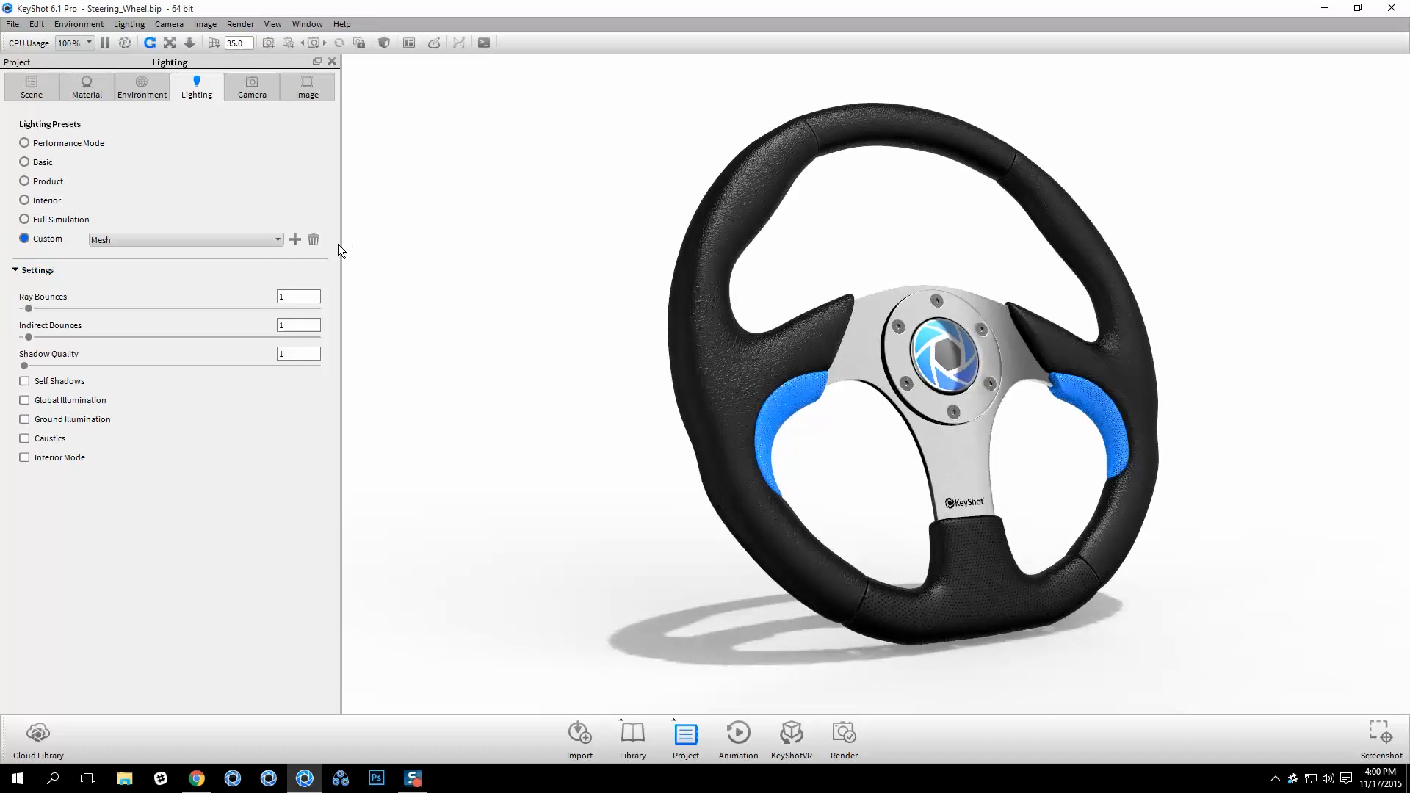
{"action": "left_click", "coordinate": [312, 240]}
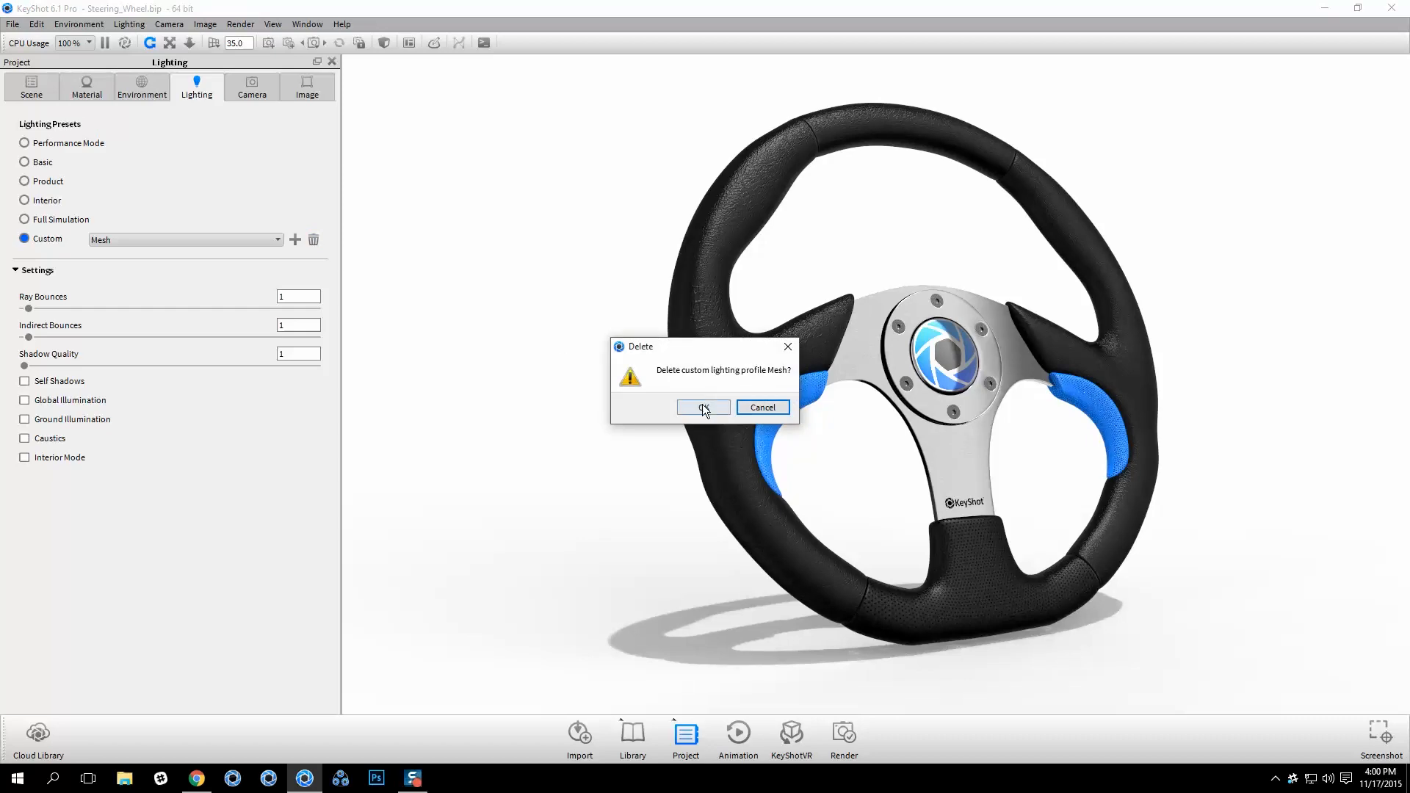